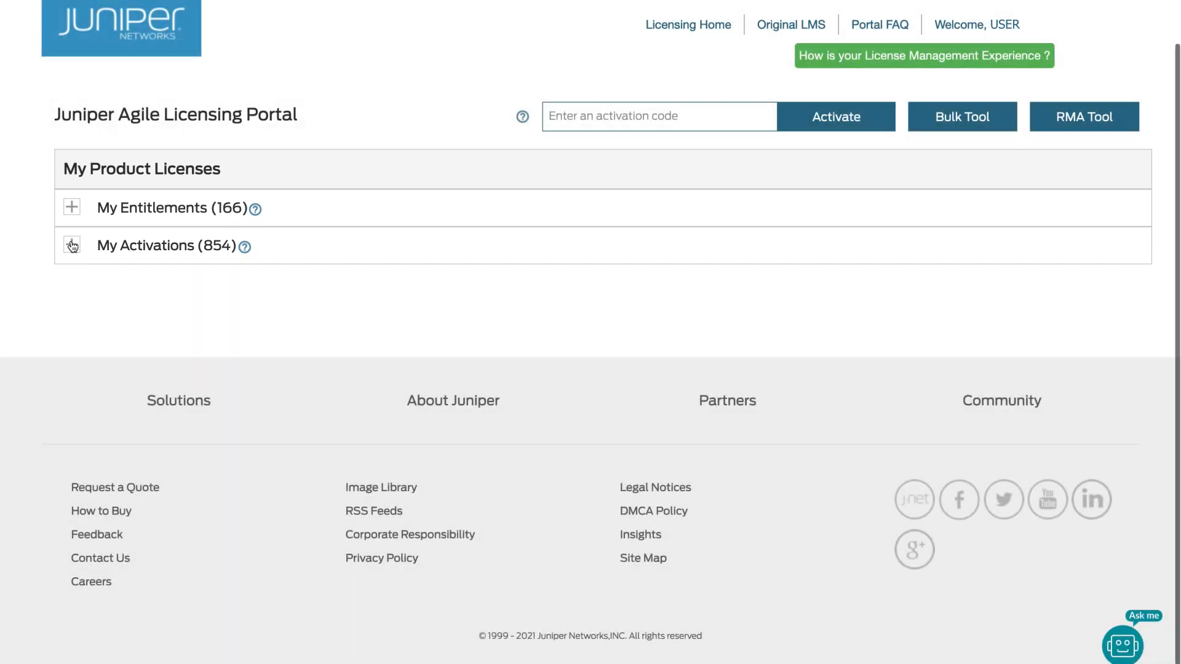
Step: Expand the My Activations section to list activated licenses with column filters
left_click(71, 245)
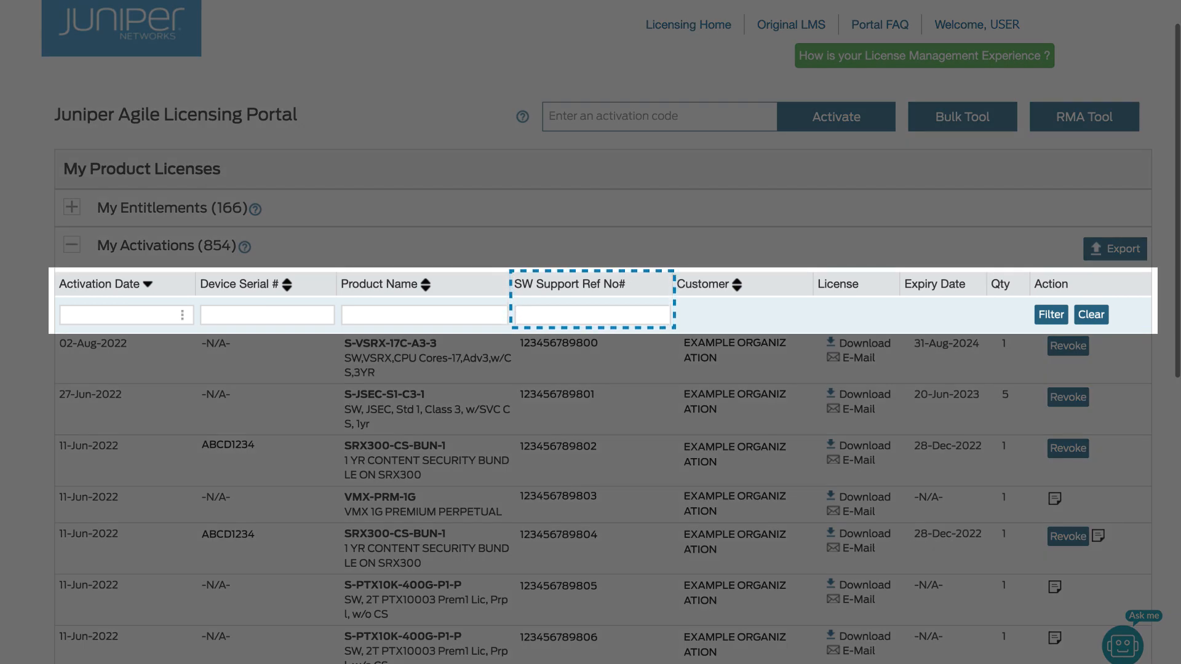
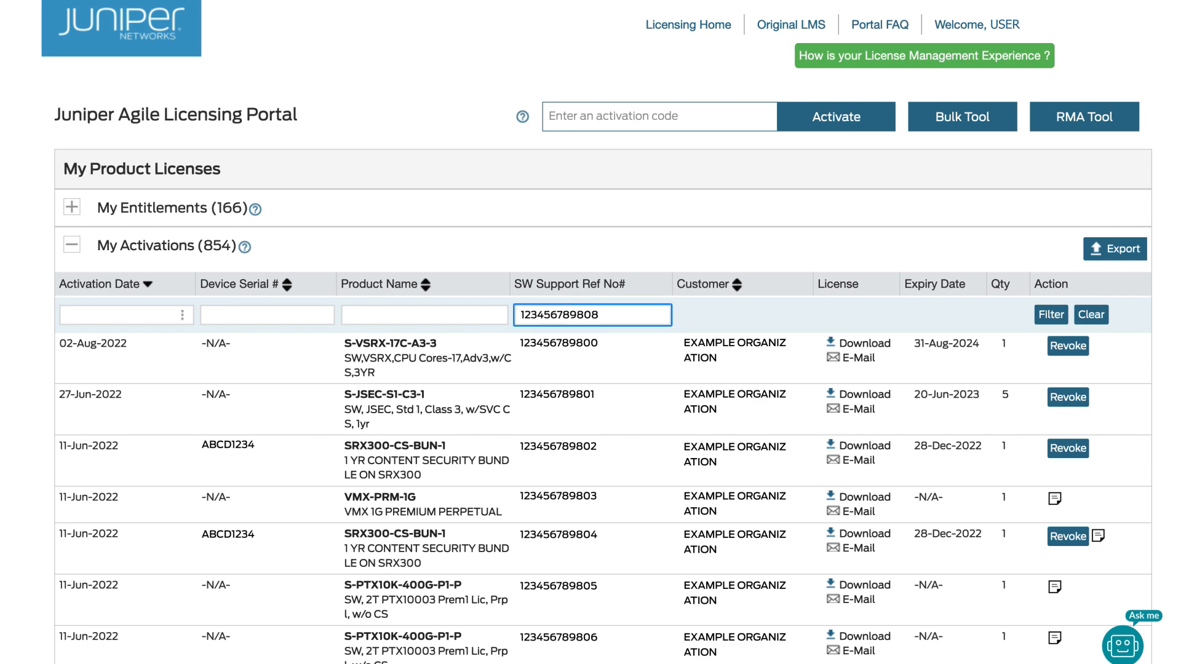
left_click(1049, 315)
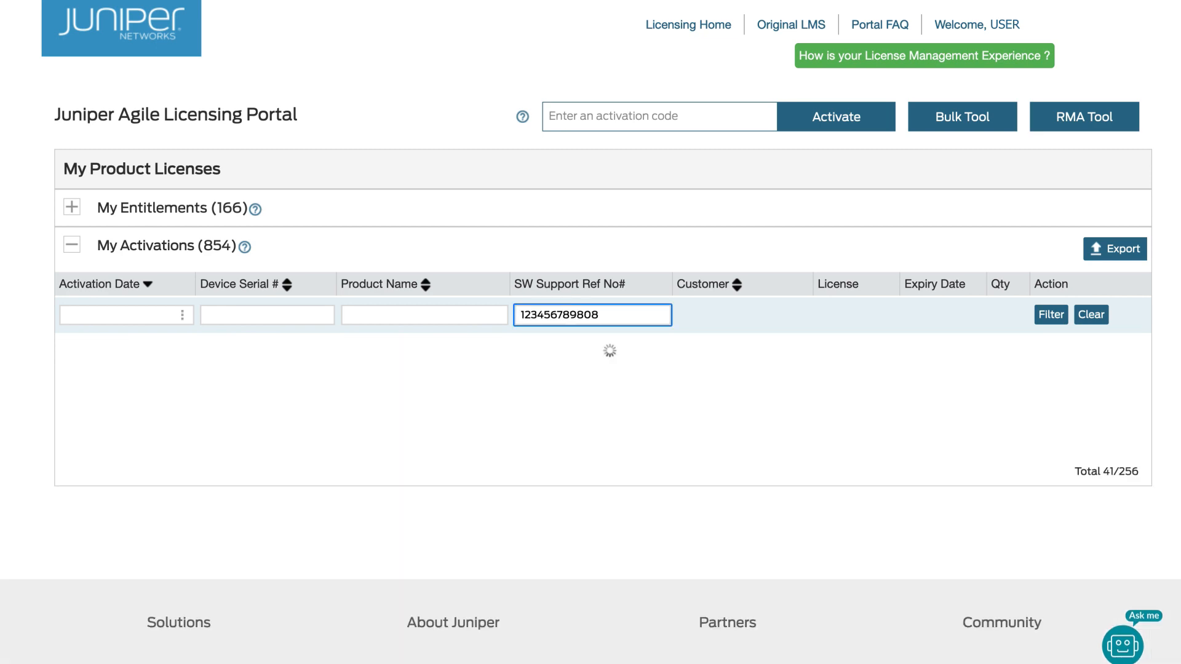
left_click(1050, 314)
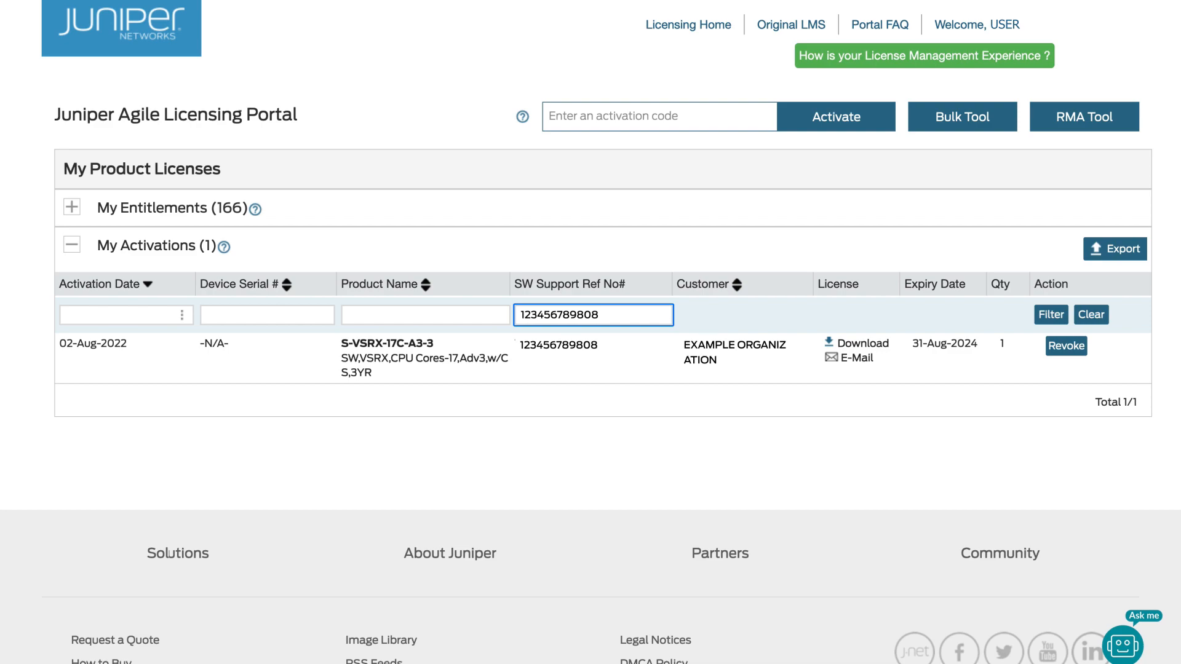
Step: Revoke the S-VSRX-17C-A3-3 activation, leaving 853, and expand My Entitlements
left_click(1065, 345)
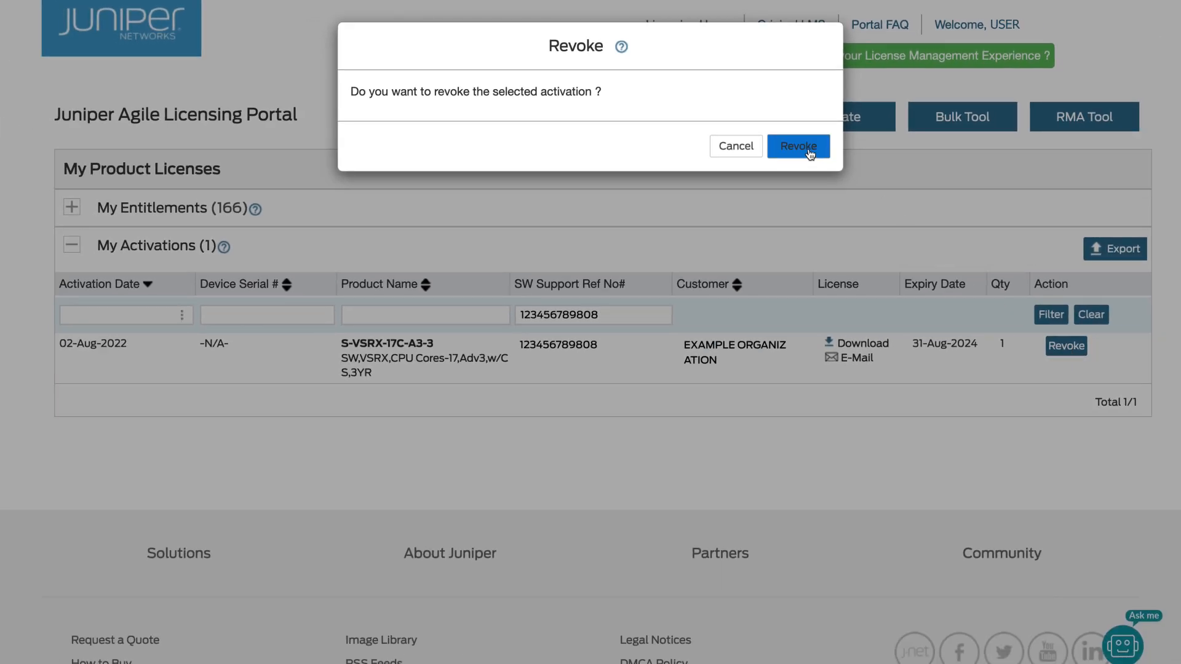
left_click(798, 145)
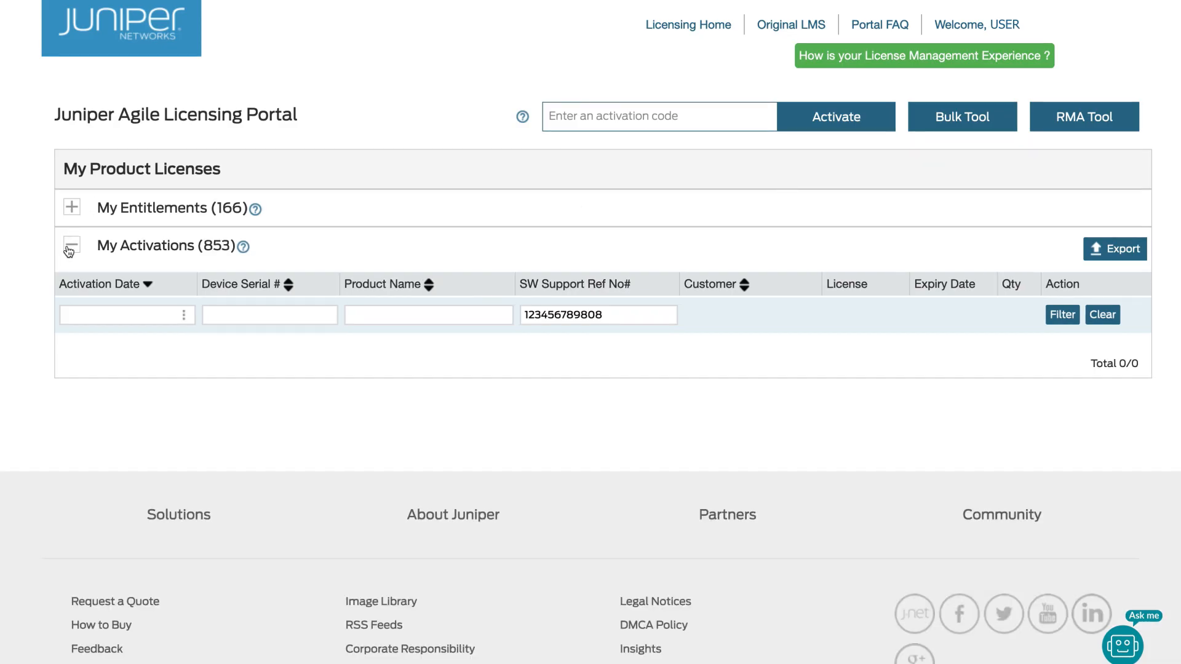
left_click(71, 208)
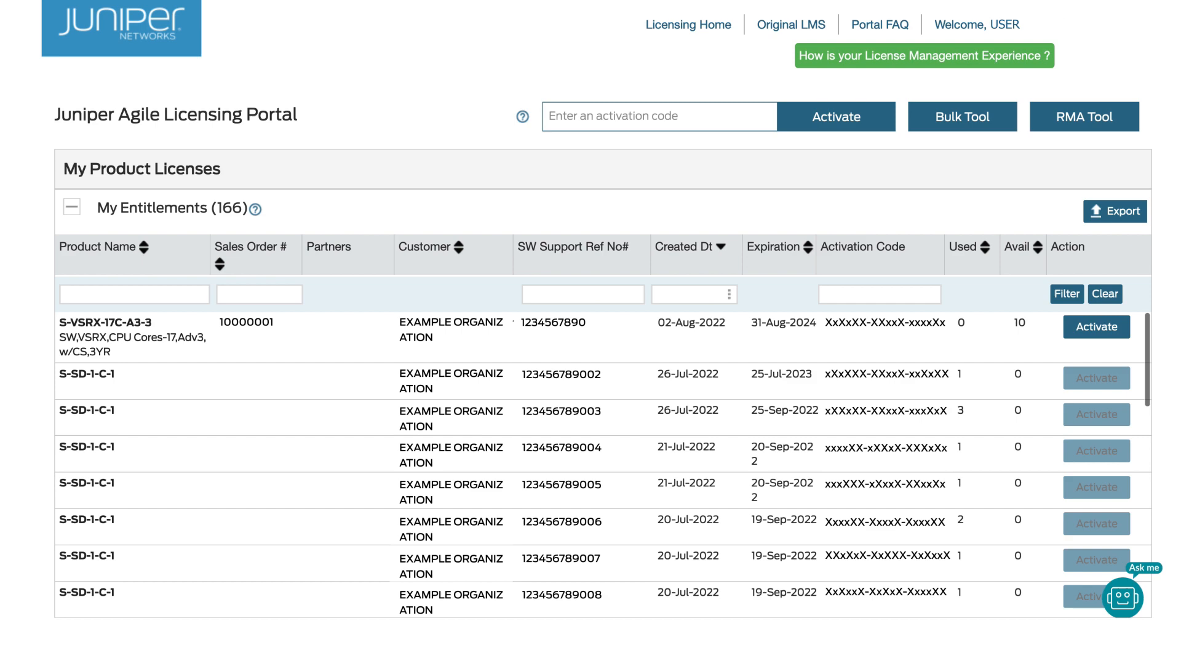
left_click(1095, 326)
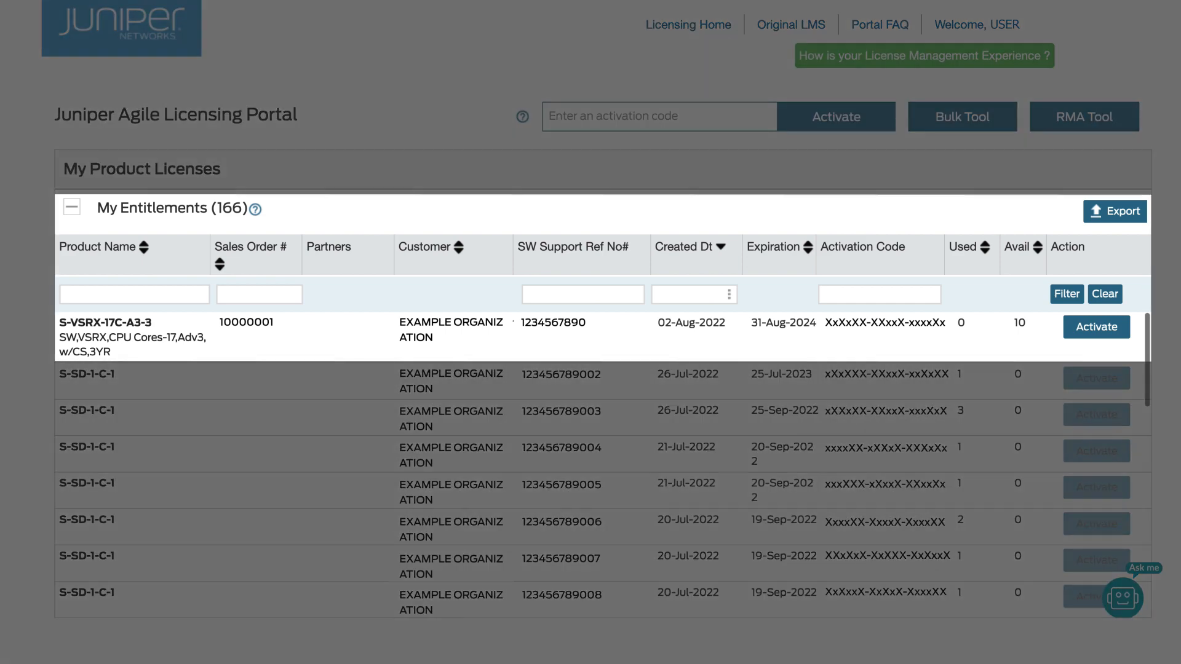